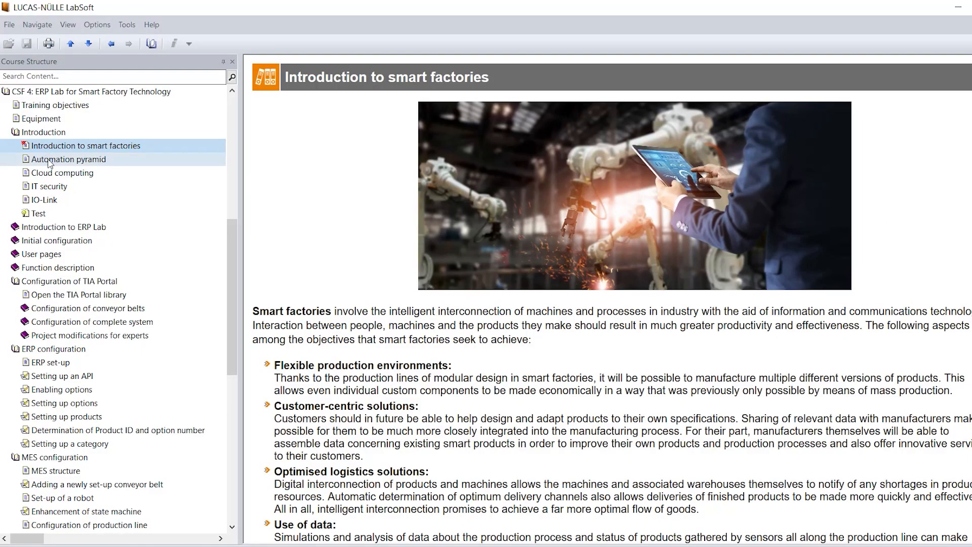
- View the Automation pyramid page, then the Cloud computing page in the Introduction topics
click(69, 159)
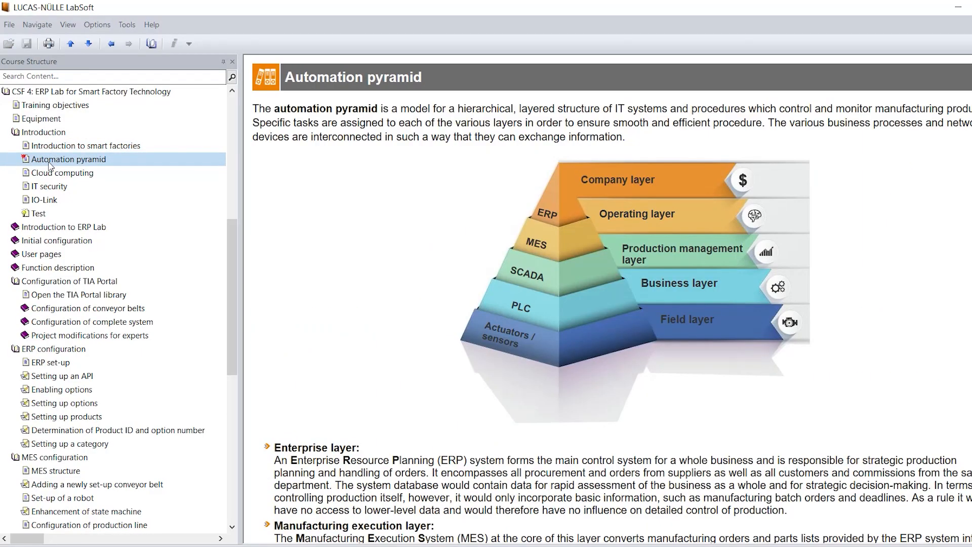
click(64, 173)
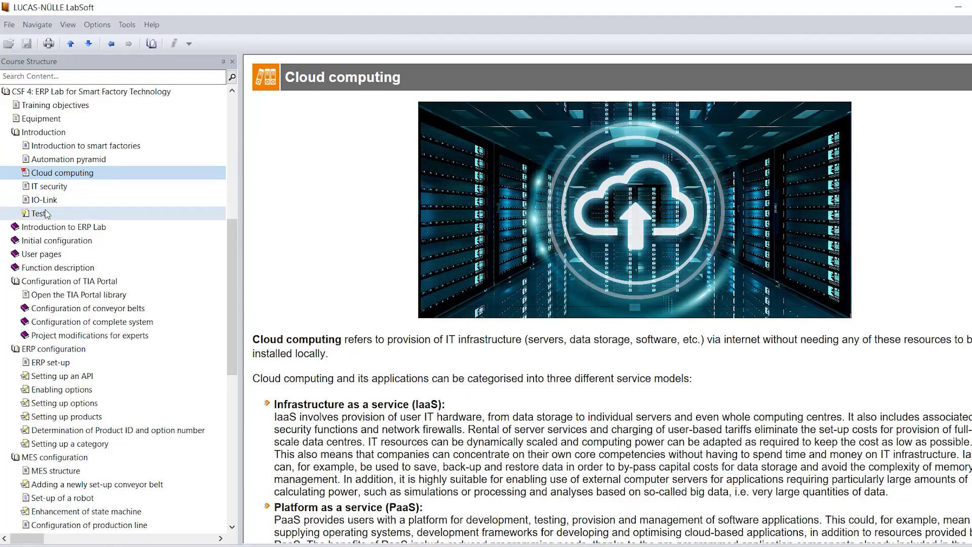